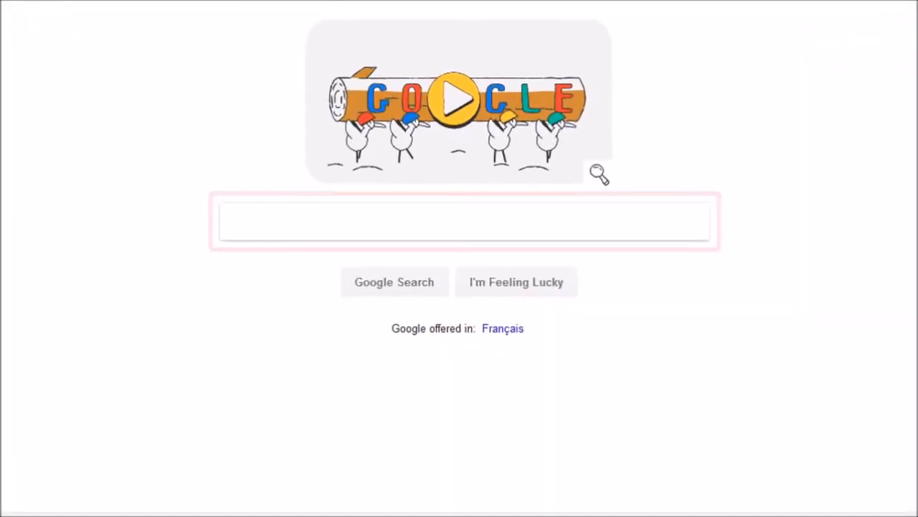
Search Google for 'audacity' and open the audacityteam.org result
text(audacityteam.org)
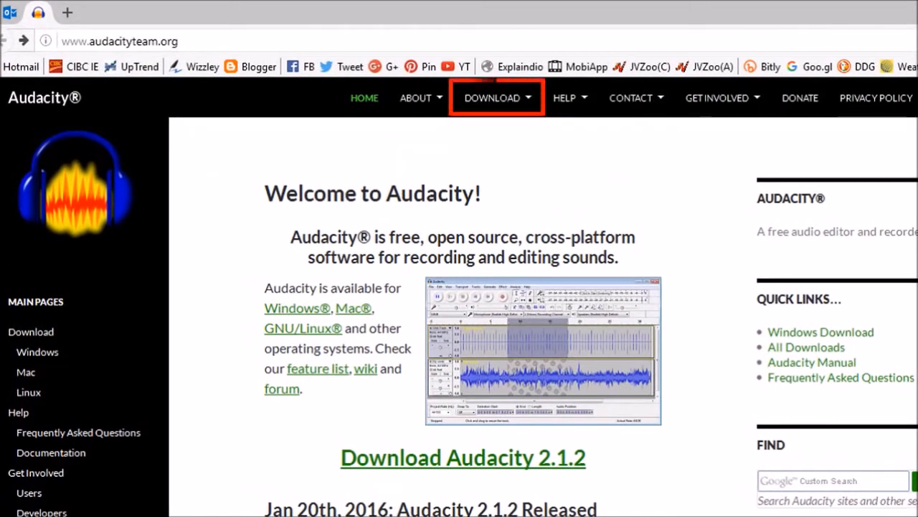
Go to the Windows page from the site's DOWNLOAD menu
click(493, 97)
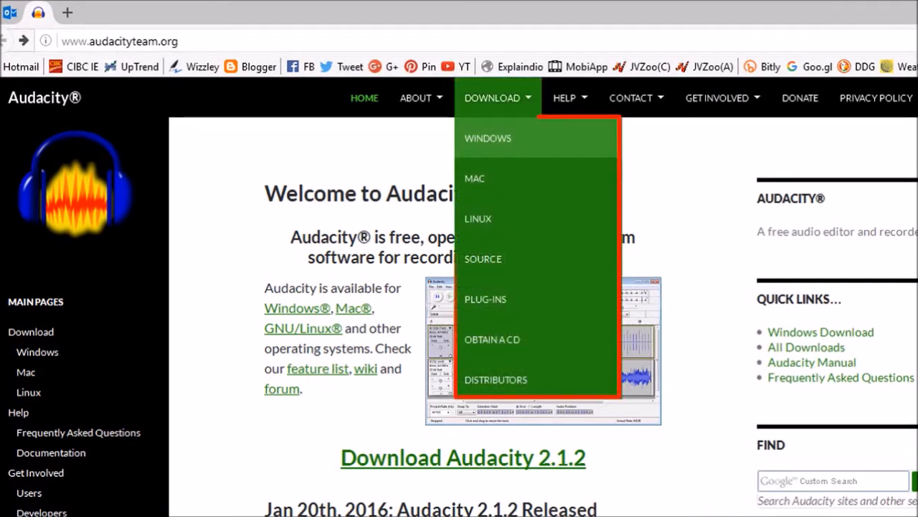
mouse_move(475, 178)
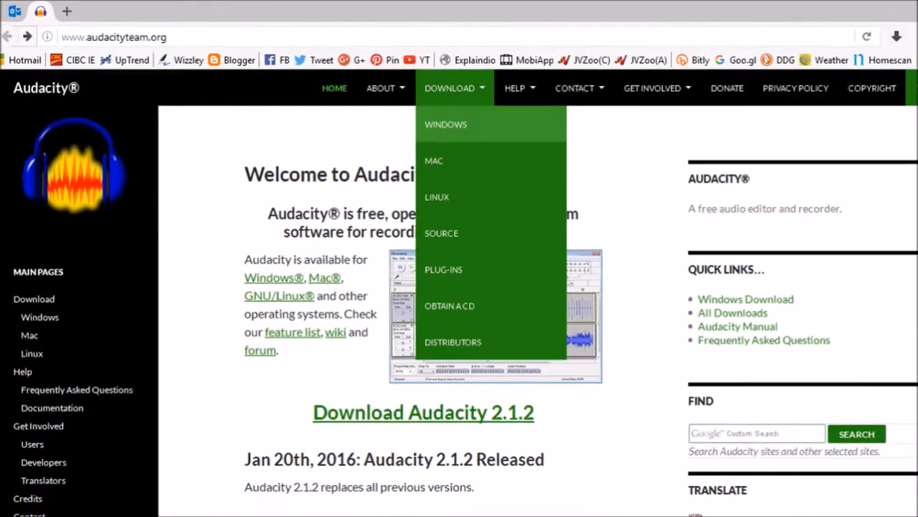
click(445, 124)
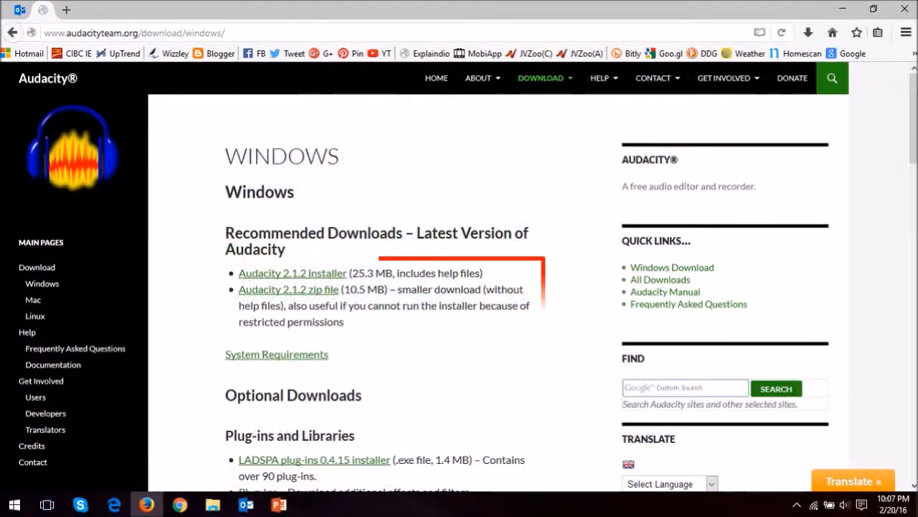
Download the Audacity 2.1.2 installer and save audacity-win-2.1.2.exe to disk
click(292, 272)
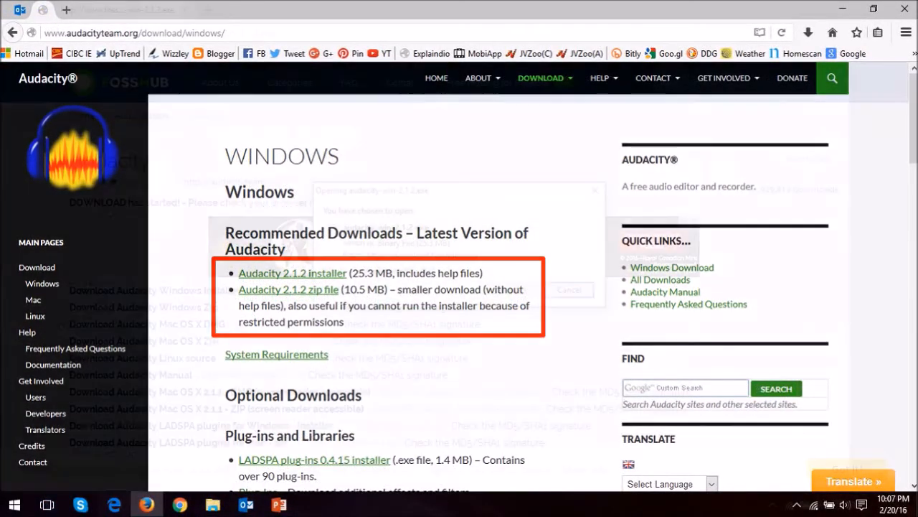
click(292, 273)
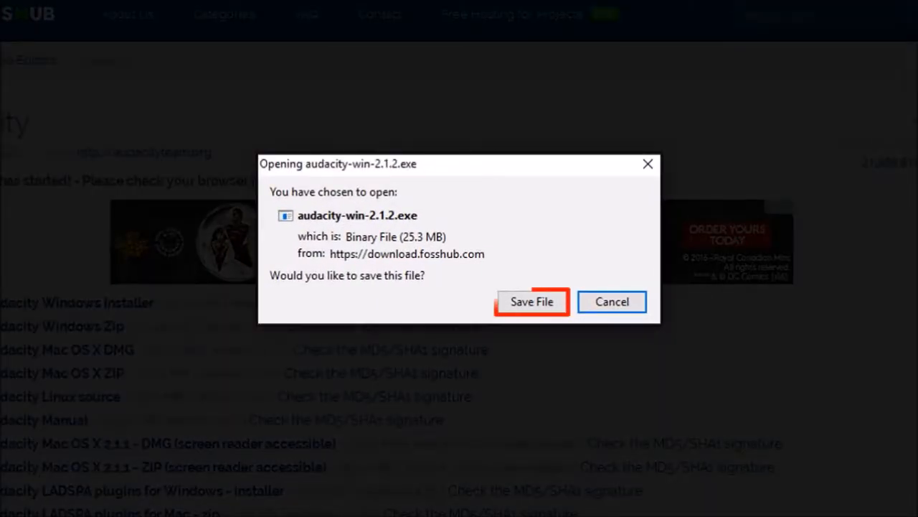
click(532, 301)
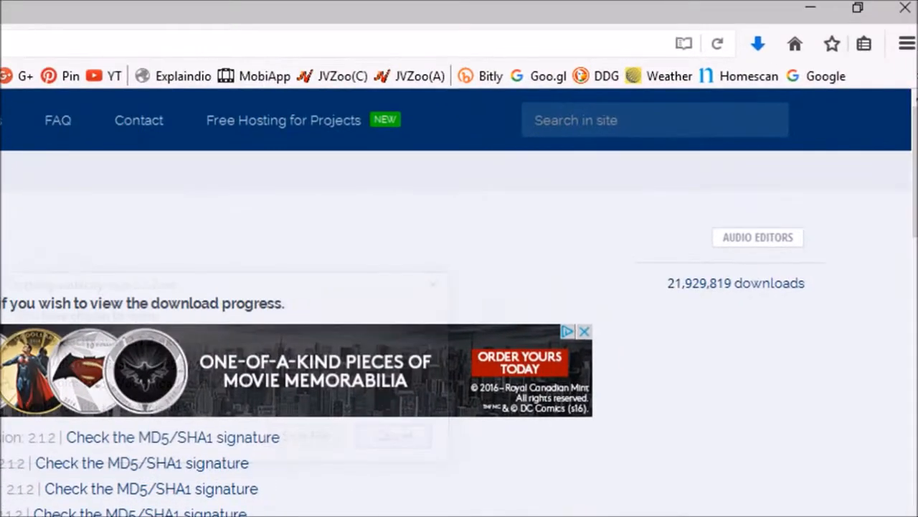
Run audacity-win-2.1.2.exe from Firefox's downloads list
click(758, 44)
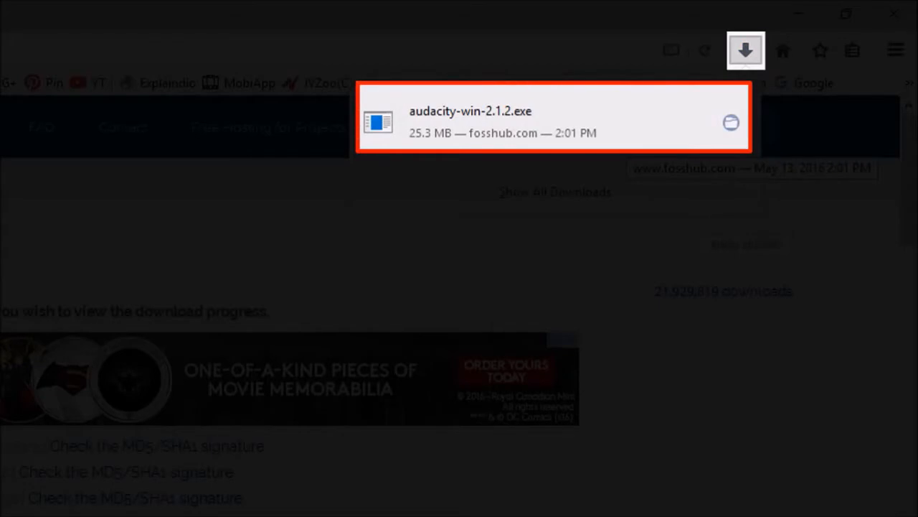
double_click(470, 111)
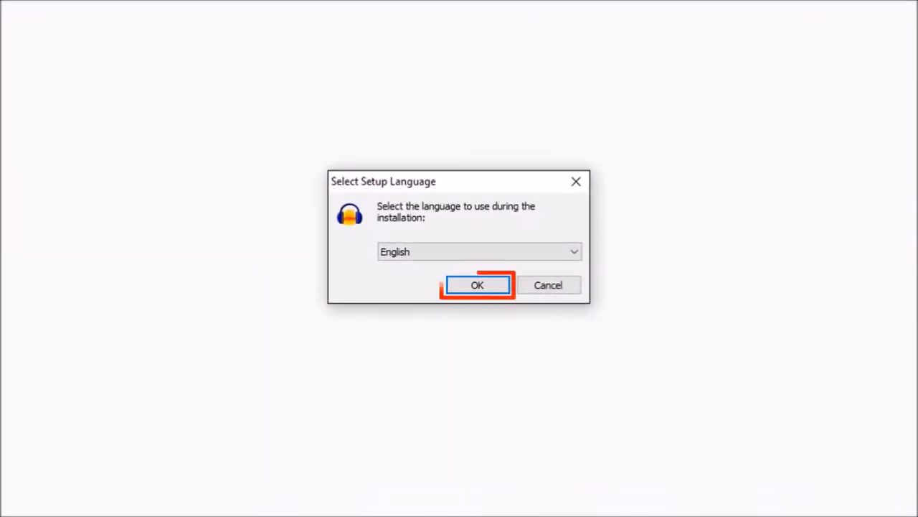
Accept English, the default install folder and the desktop icon option in setup
click(477, 285)
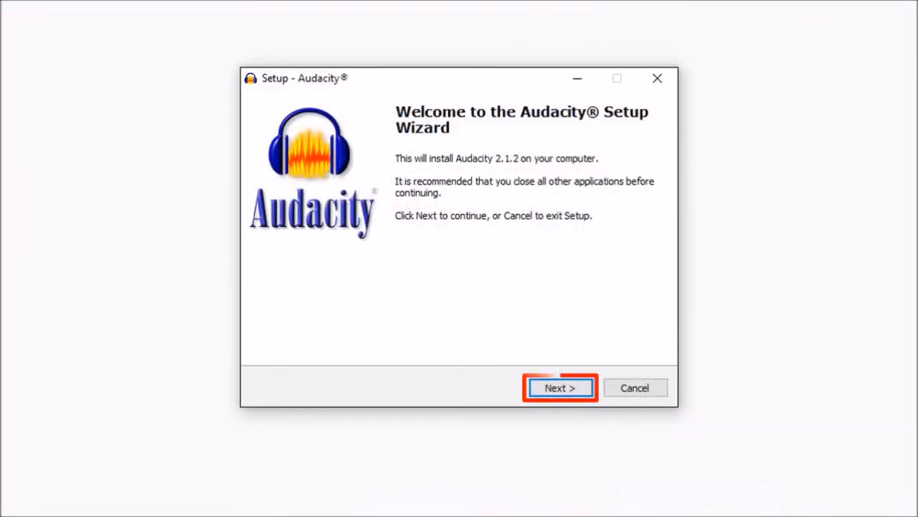
click(559, 388)
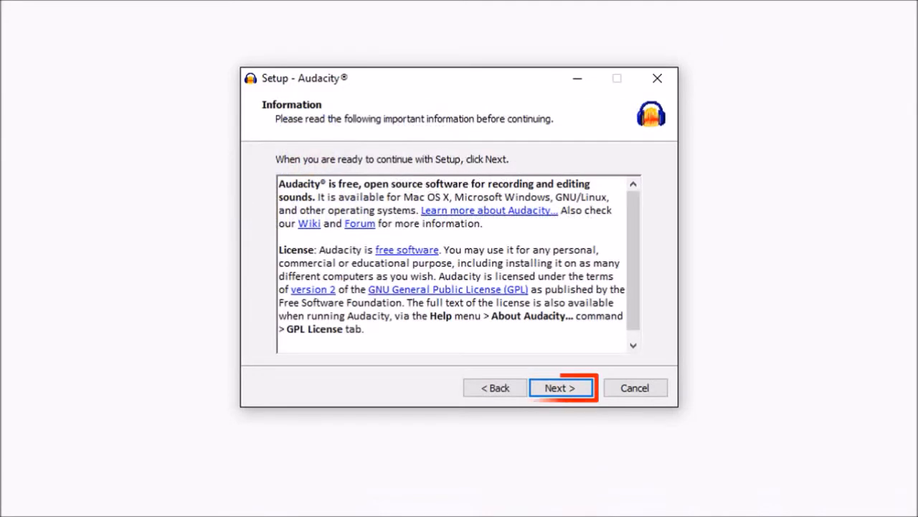
click(560, 387)
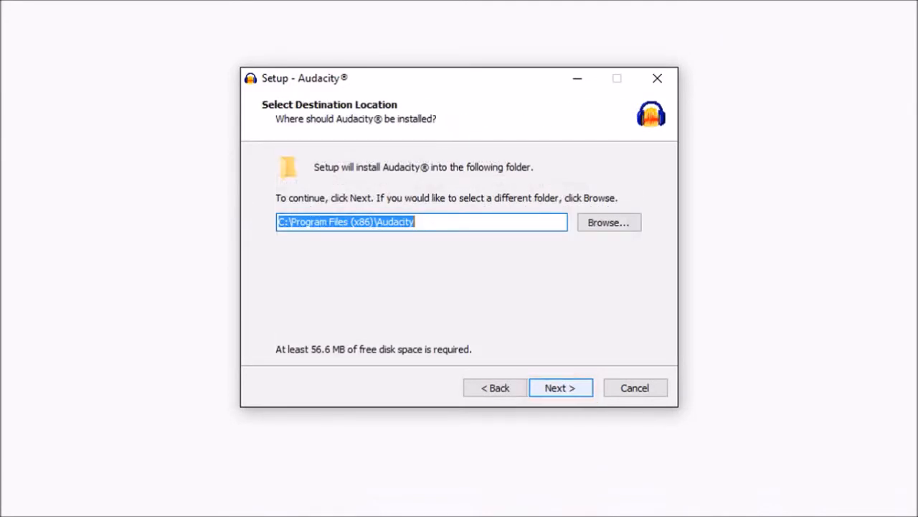
click(560, 388)
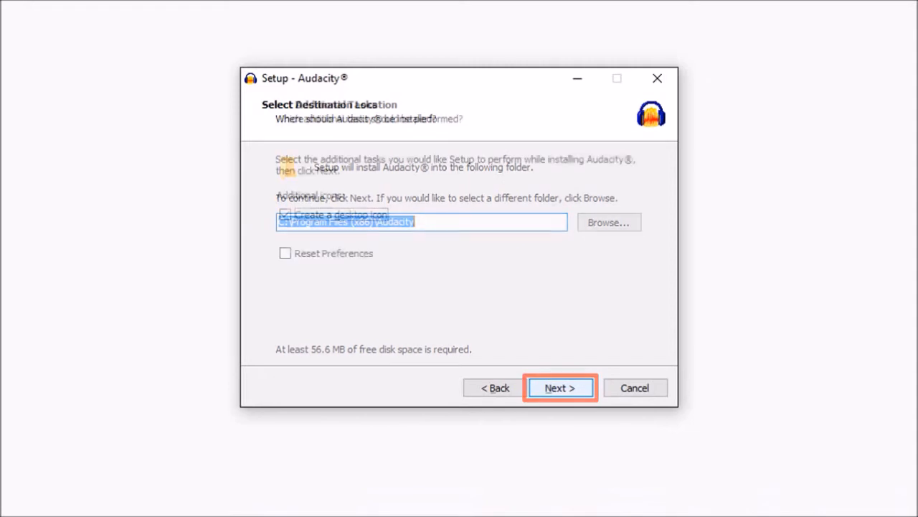
click(559, 388)
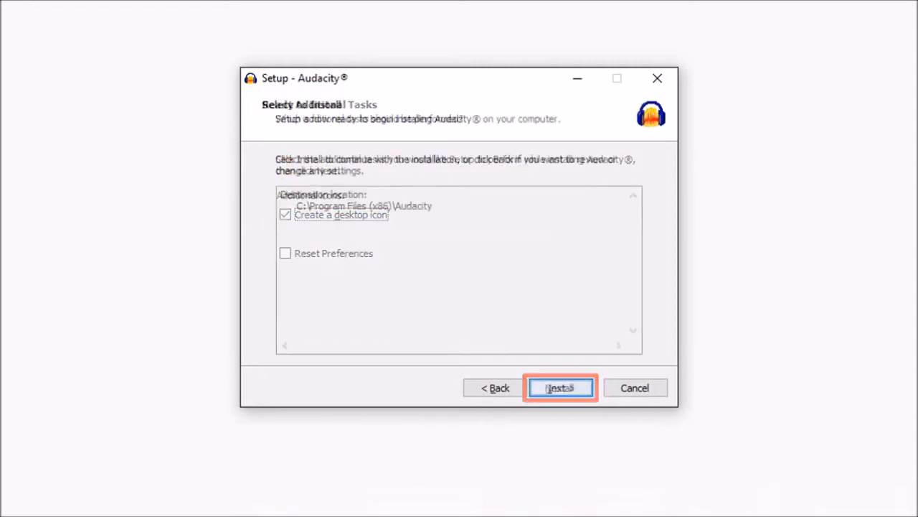
Install Audacity, finish setup with Launch Audacity, and dismiss the welcome dialog
click(559, 388)
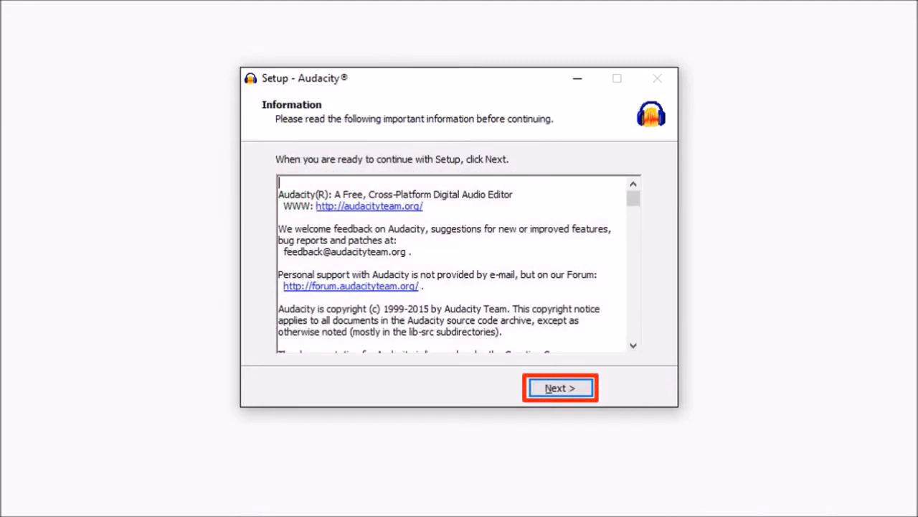
click(560, 387)
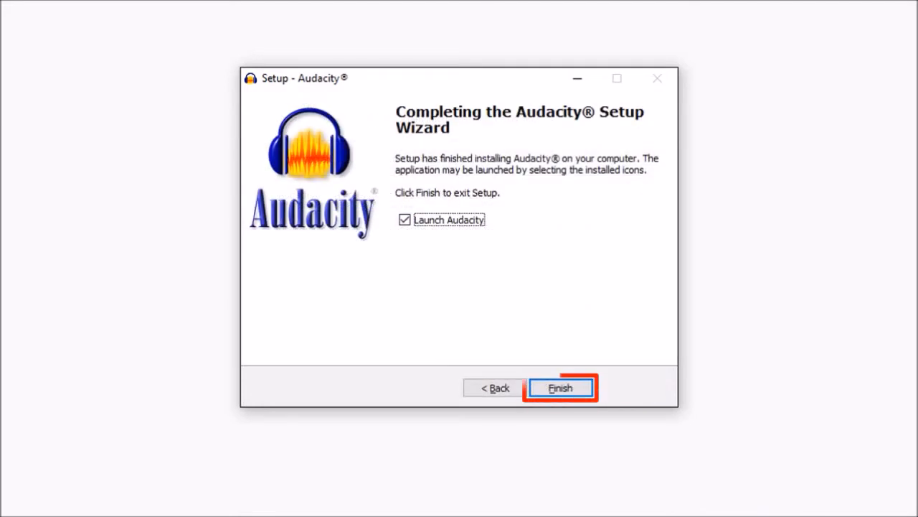
click(560, 388)
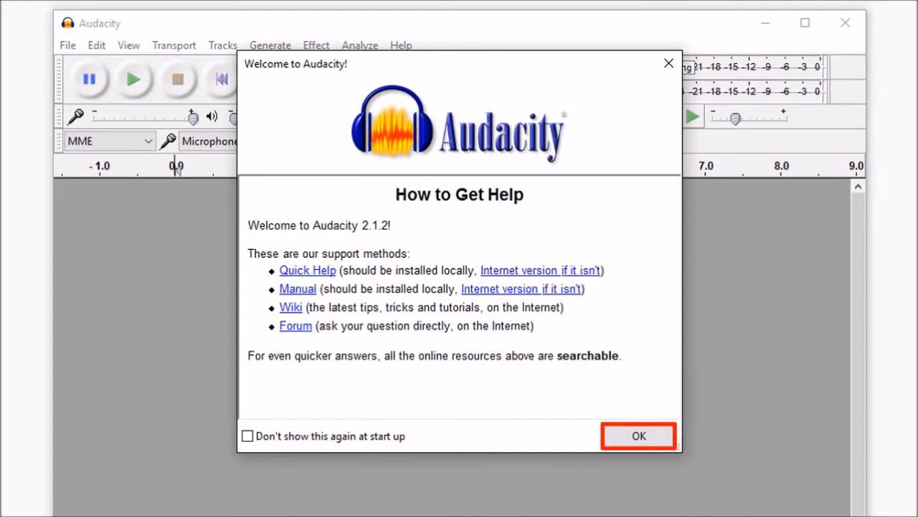
click(638, 436)
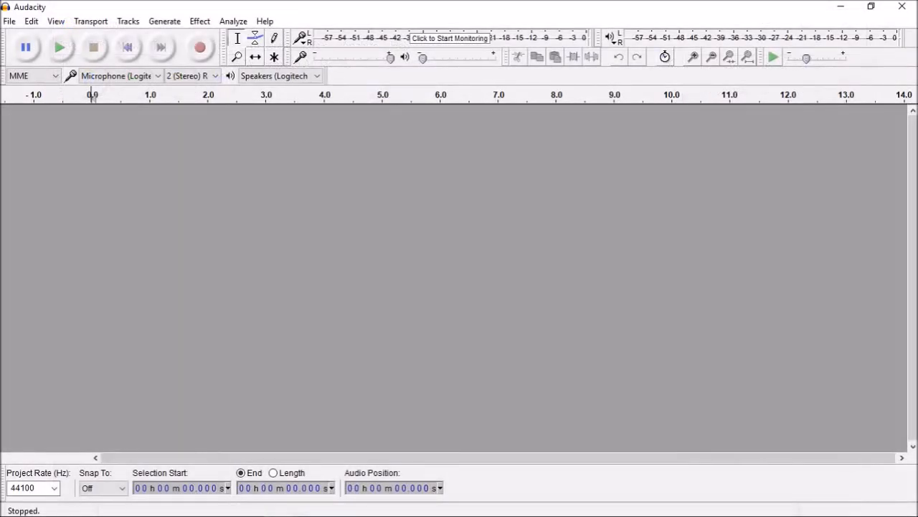